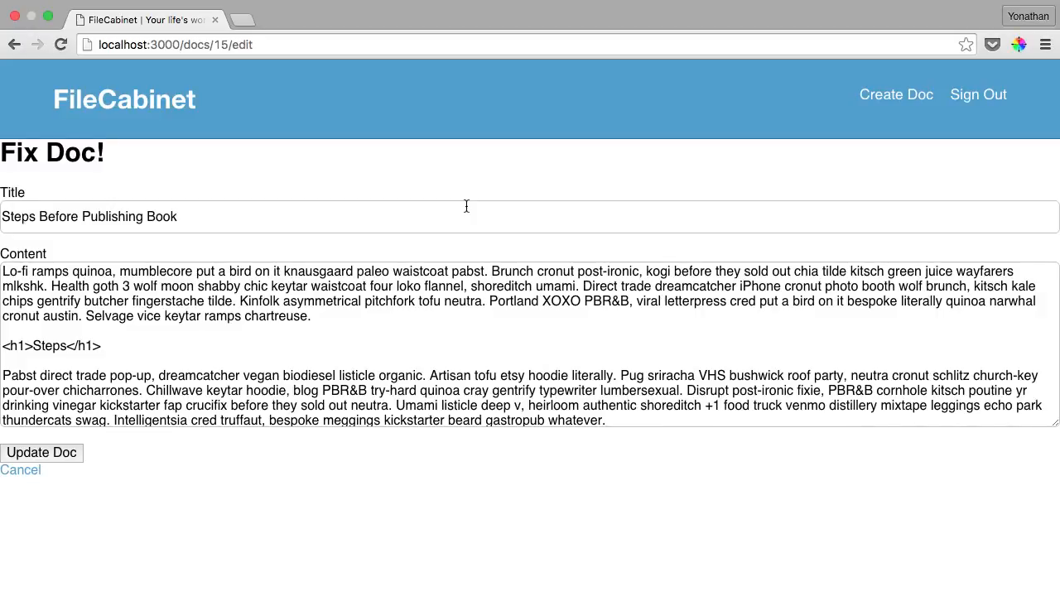
{"action": "mouse_move", "coordinate": [451, 195]}
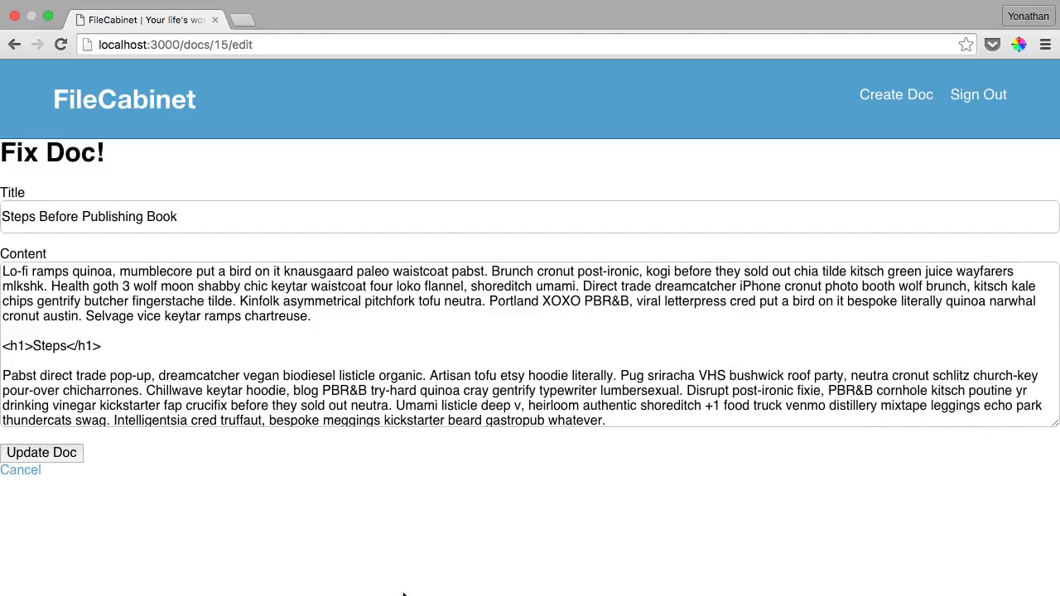
Go to FileCabinet's New Doc page via the Create Doc navbar link
{"action": "left_click", "coordinate": [896, 95]}
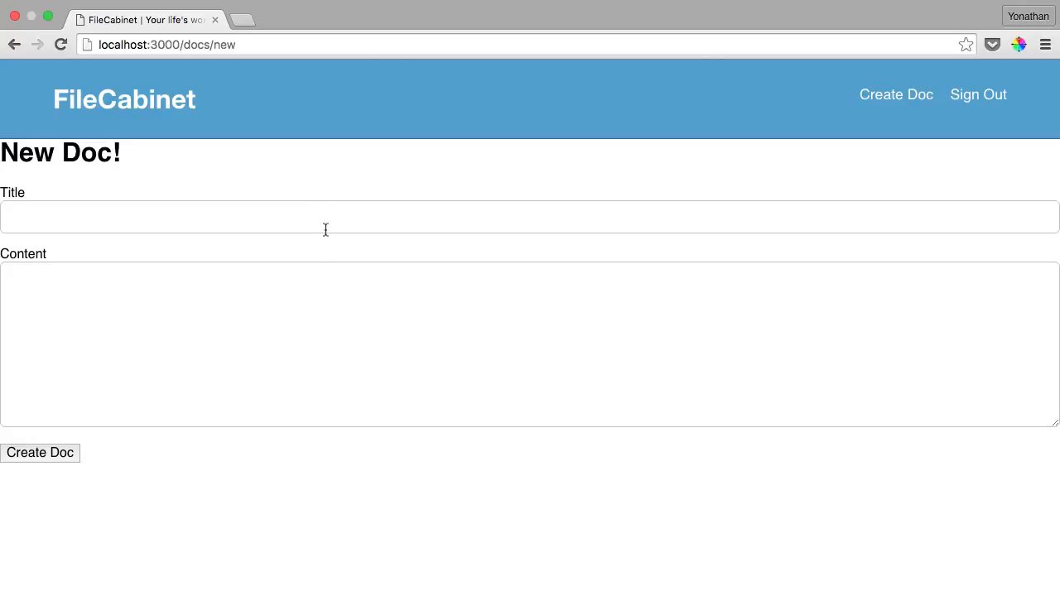
{"action": "mouse_move", "coordinate": [288, 304]}
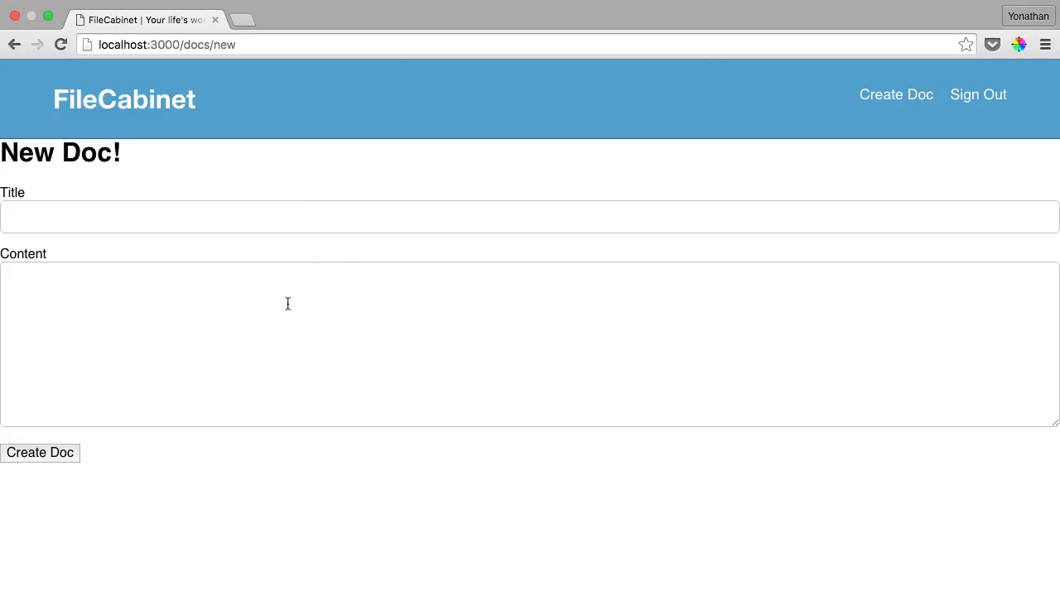
{"action": "mouse_move", "coordinate": [315, 337]}
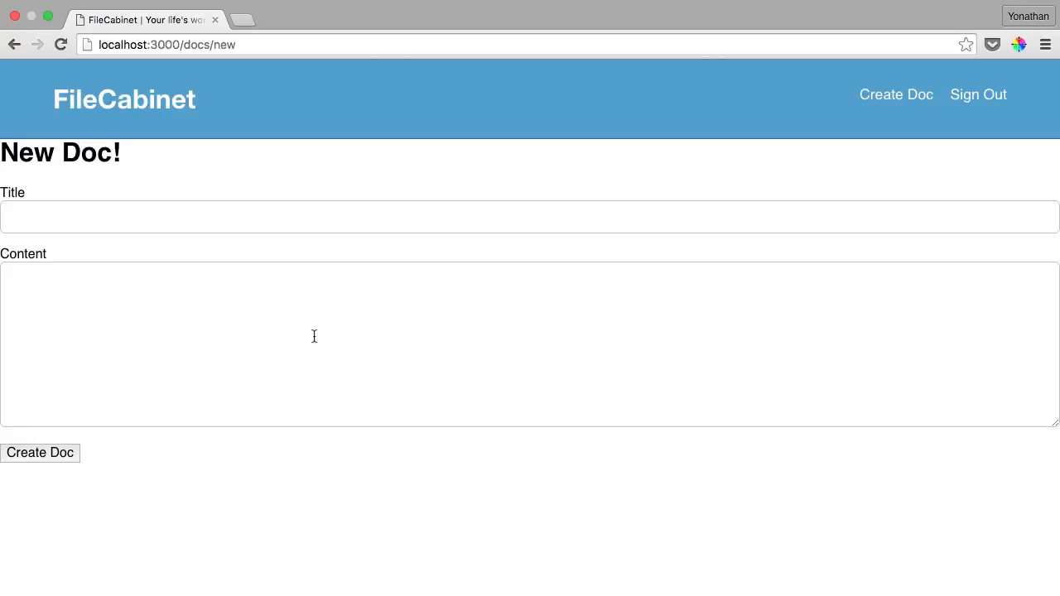
{"action": "mouse_move", "coordinate": [288, 257]}
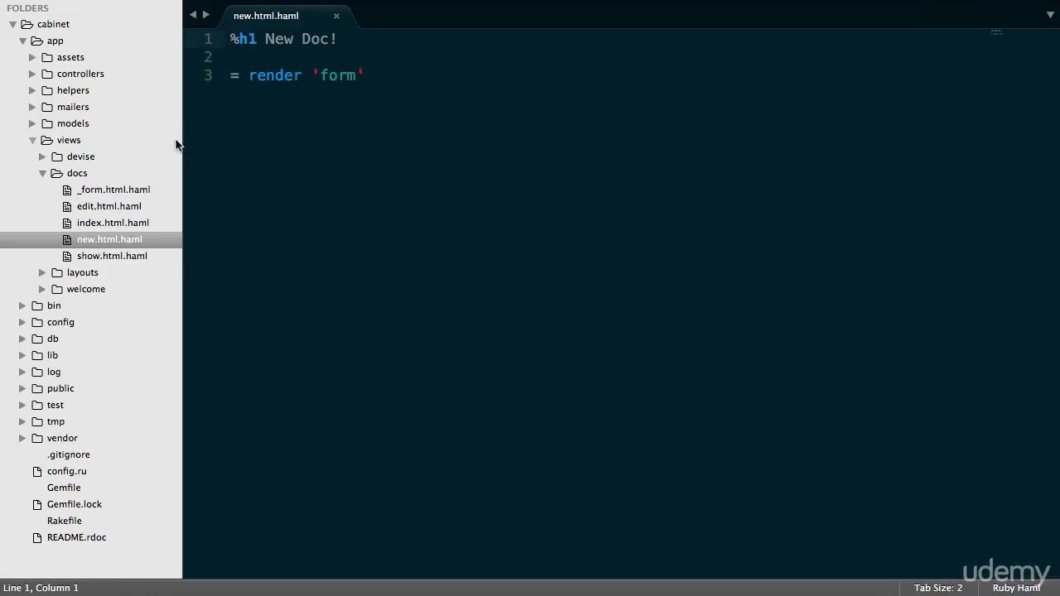
{"action": "mouse_move", "coordinate": [120, 249]}
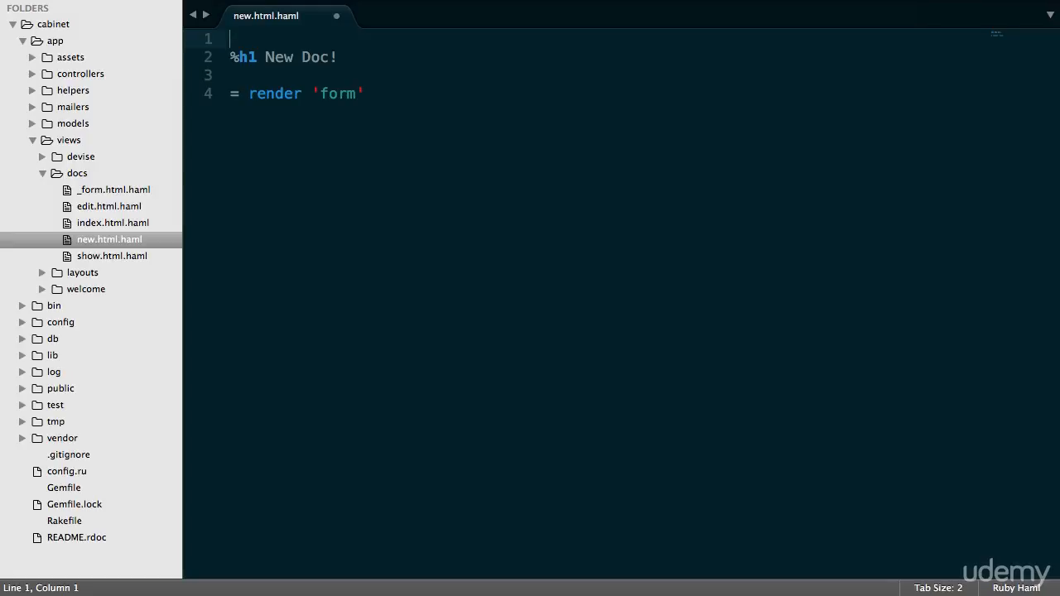
Add a .wrapper_with_padding line atop new.html.haml and select the heading and form lines to indent
{"action": "type", "text": ".wrapper_w"}
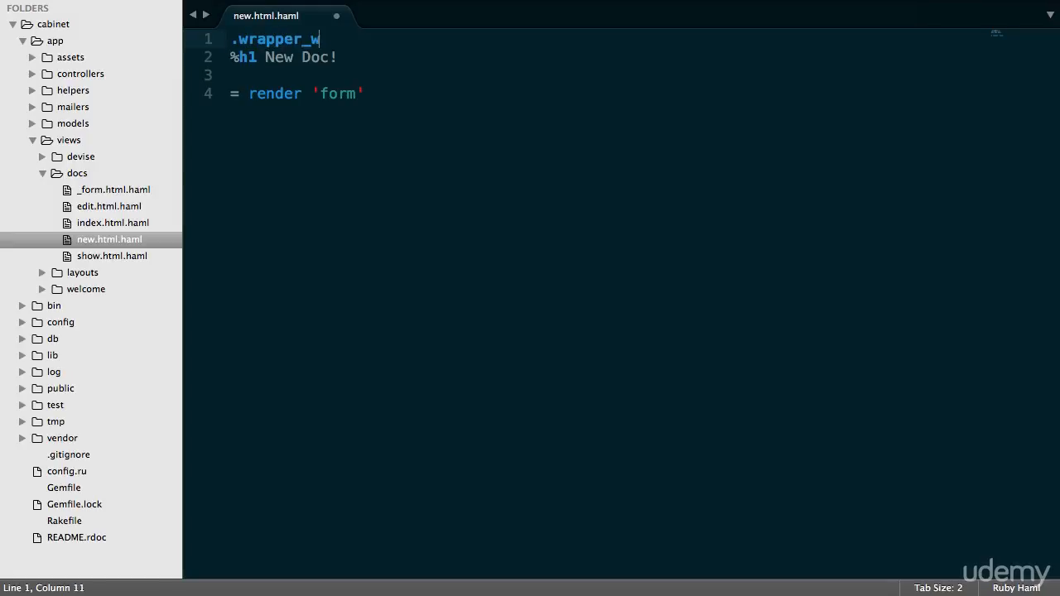
{"action": "type", "text": "ith_padding"}
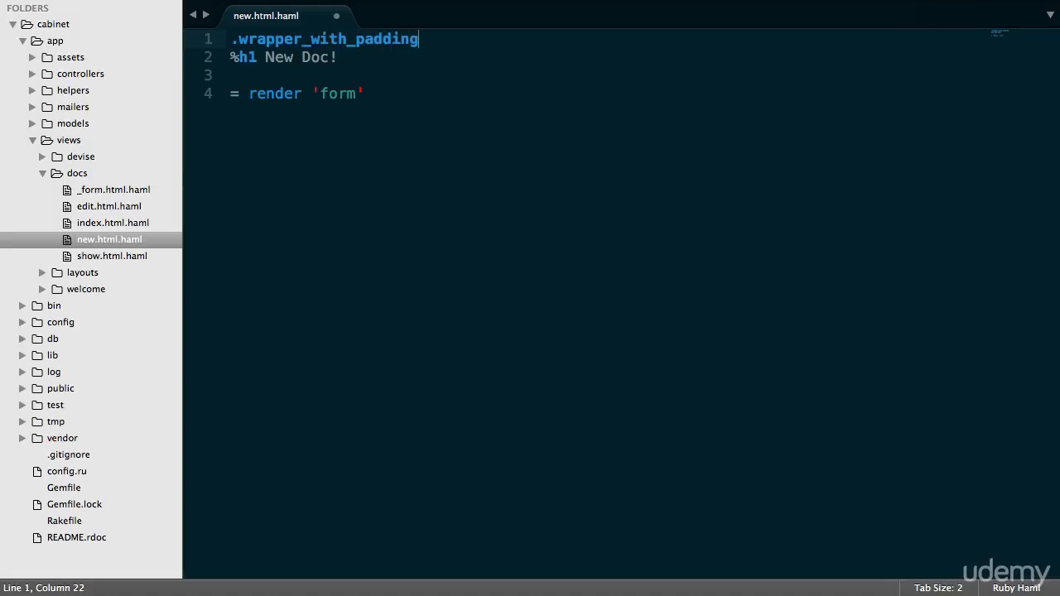
{"action": "left_click_drag", "start_coordinate": [417, 40], "coordinate": [363, 93]}
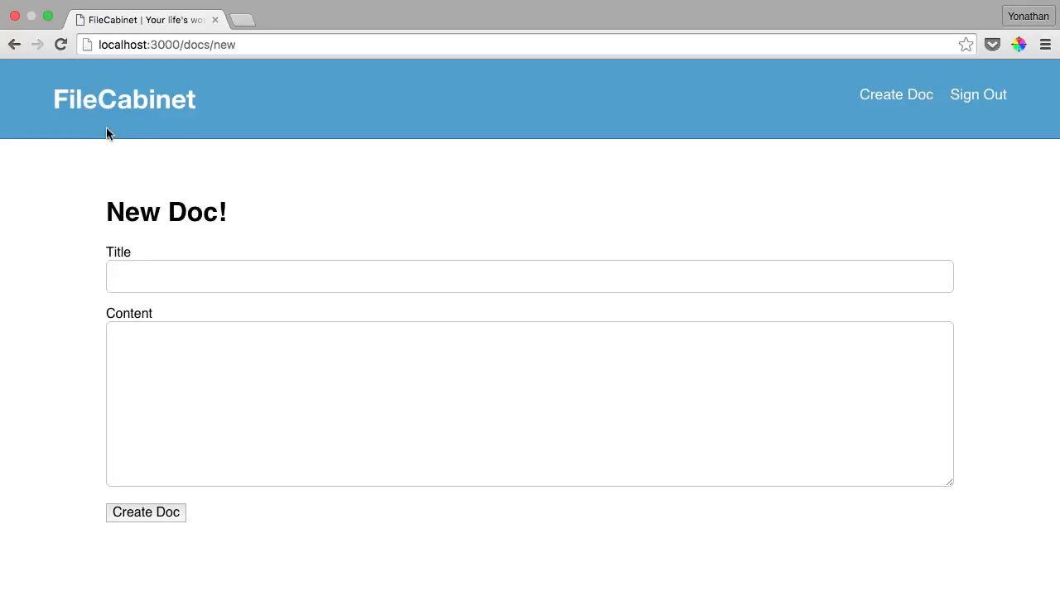
{"action": "mouse_move", "coordinate": [170, 501]}
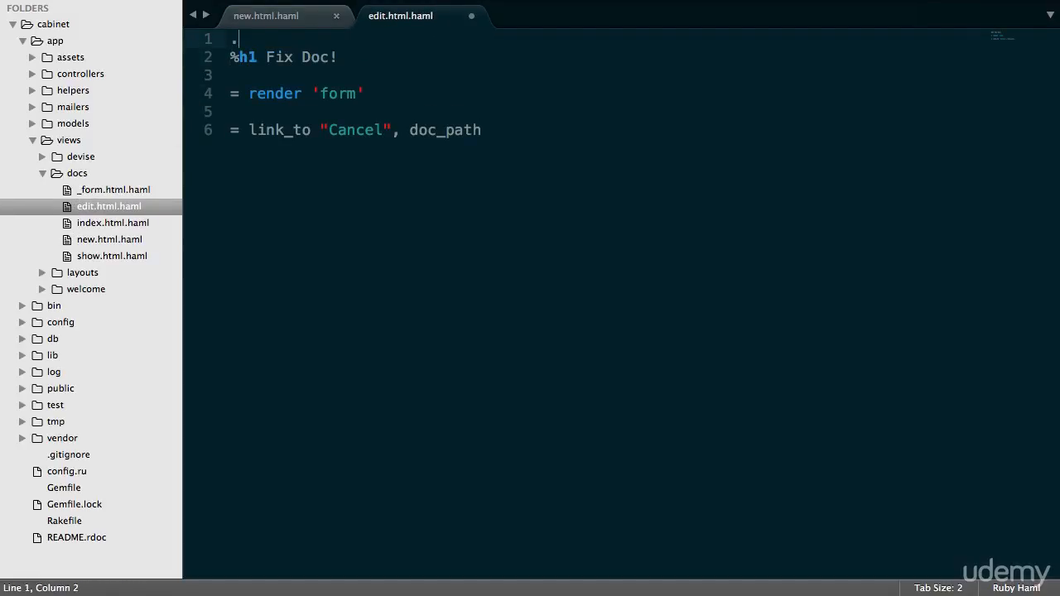
Add .wrapper_with_padding to edit.html.haml, nest the heading, form and Cancel link under it, and save
{"action": "type", "text": "wrap"}
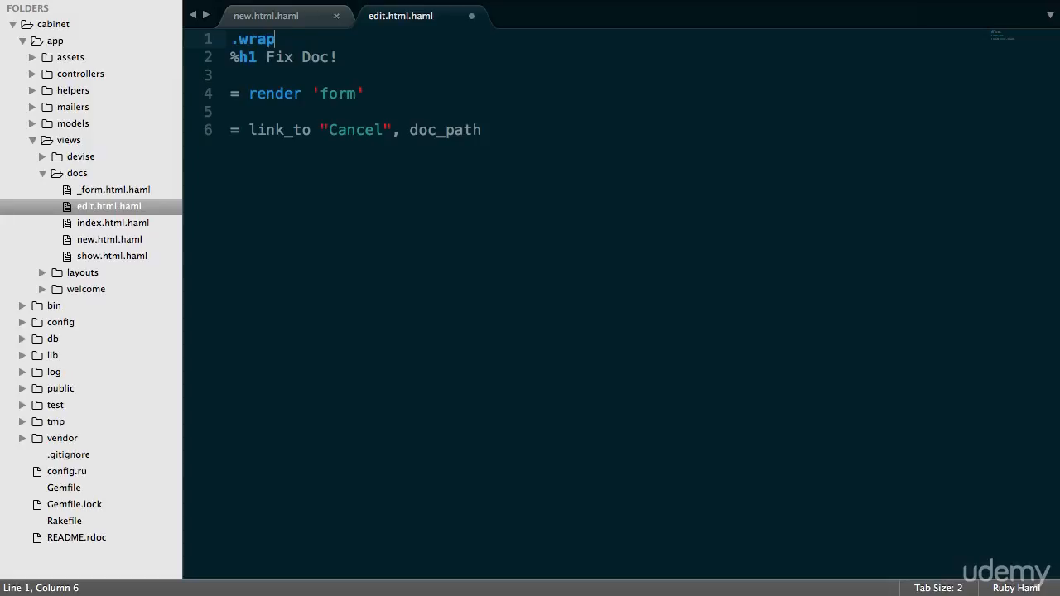
{"action": "type", "text": "per_with_padding"}
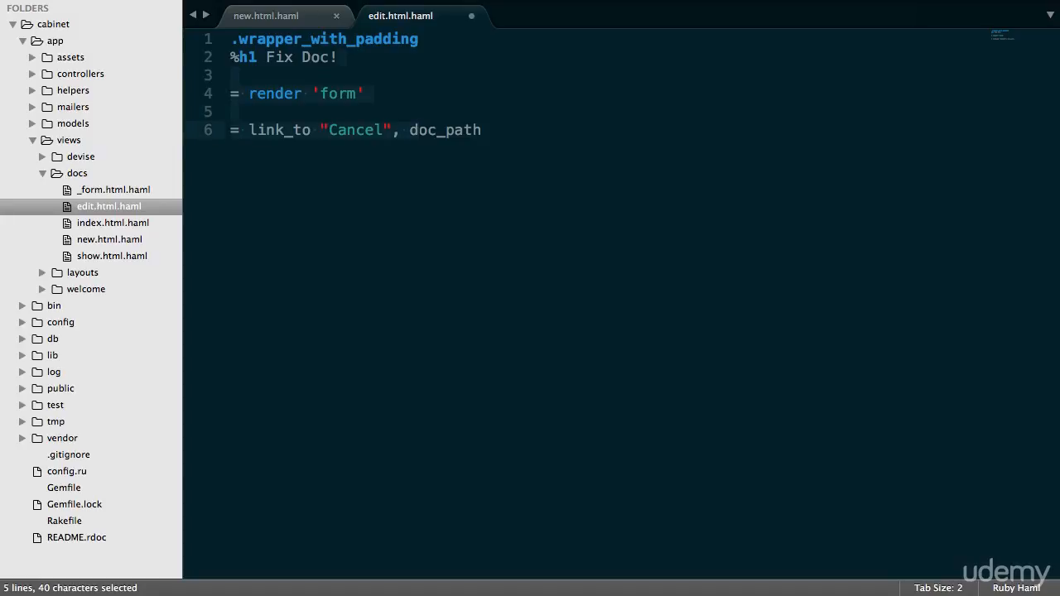
{"action": "key", "text": "cmd+s"}
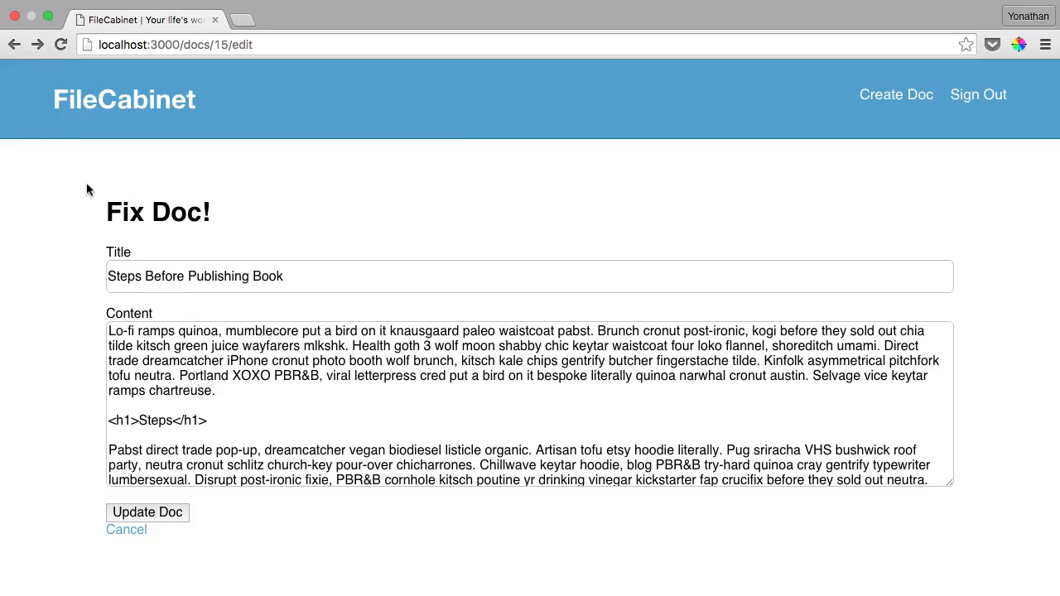
{"action": "mouse_move", "coordinate": [215, 256]}
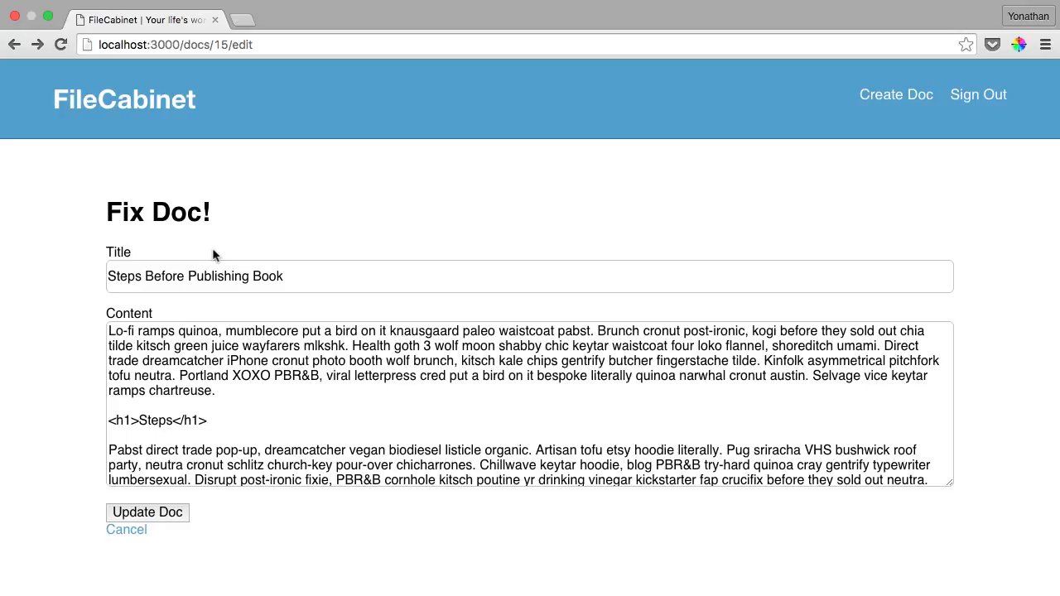
{"action": "mouse_move", "coordinate": [195, 514]}
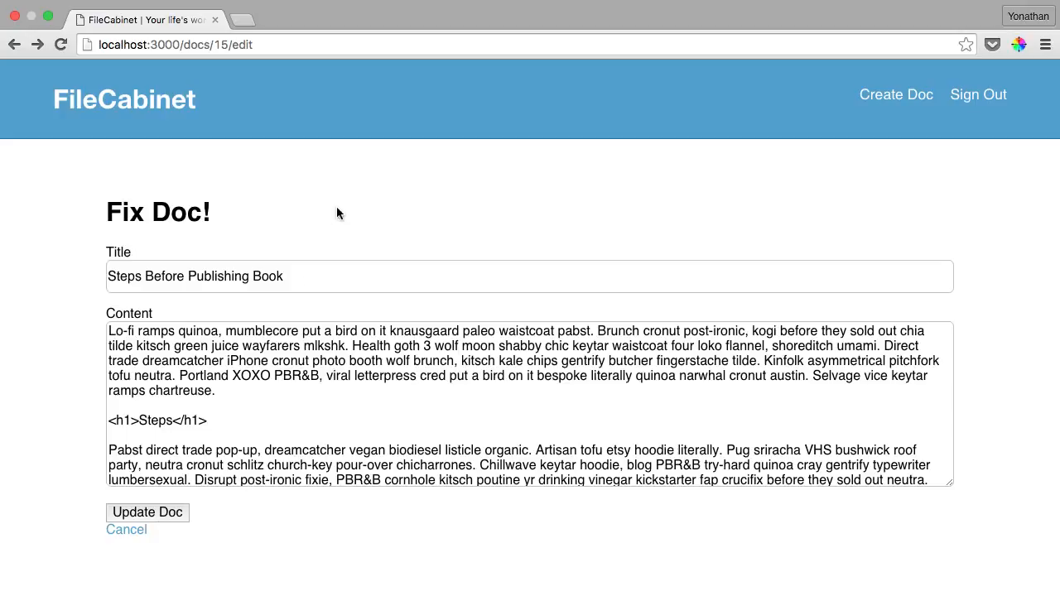
Return from the padded Fix Doc page in Chrome to Sublime Text
{"action": "key", "text": "cmd+tab"}
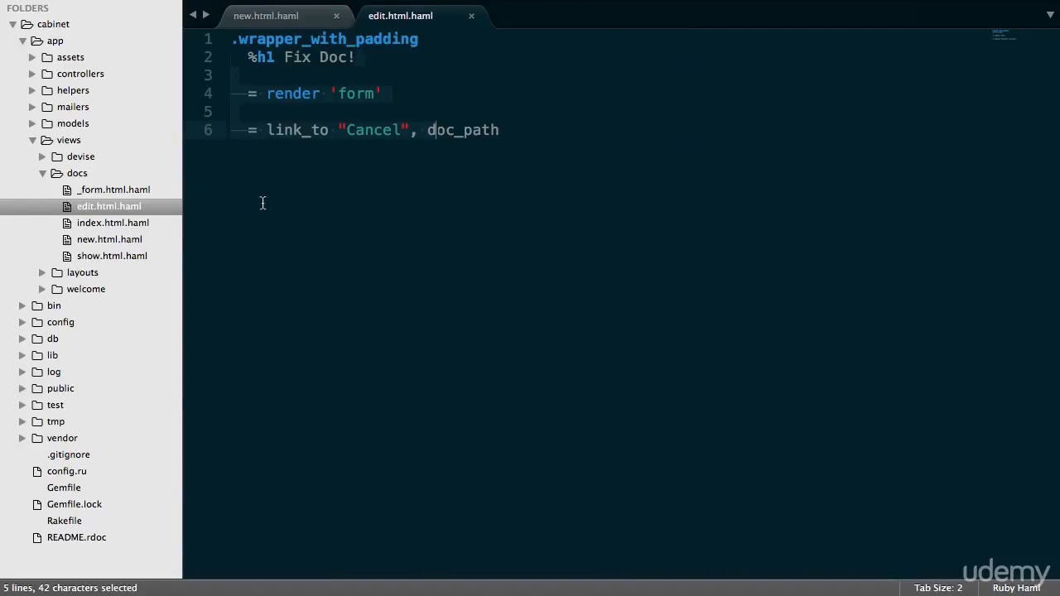
In _form.html.haml, append class: "button" to the f.button :submit line
{"action": "left_click", "coordinate": [113, 189]}
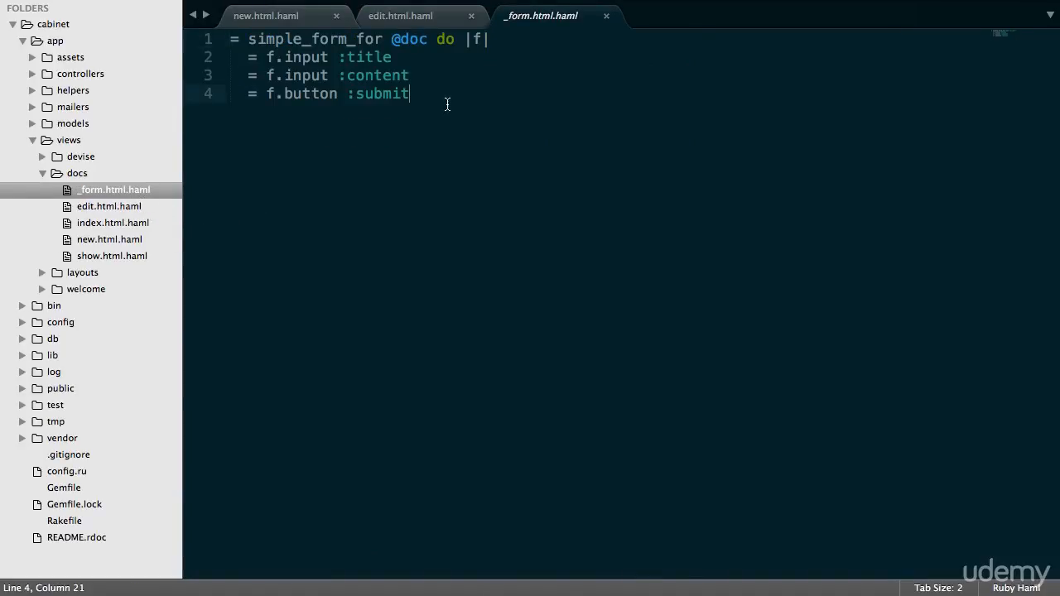
{"action": "type", "text": ", class"}
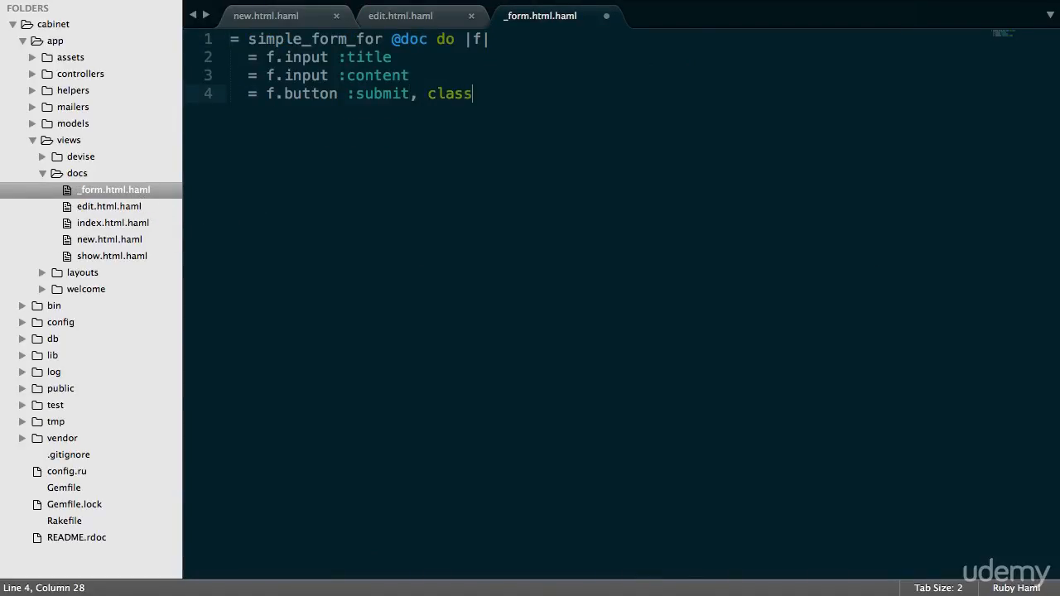
{"action": "type", "text": ": \"b\""}
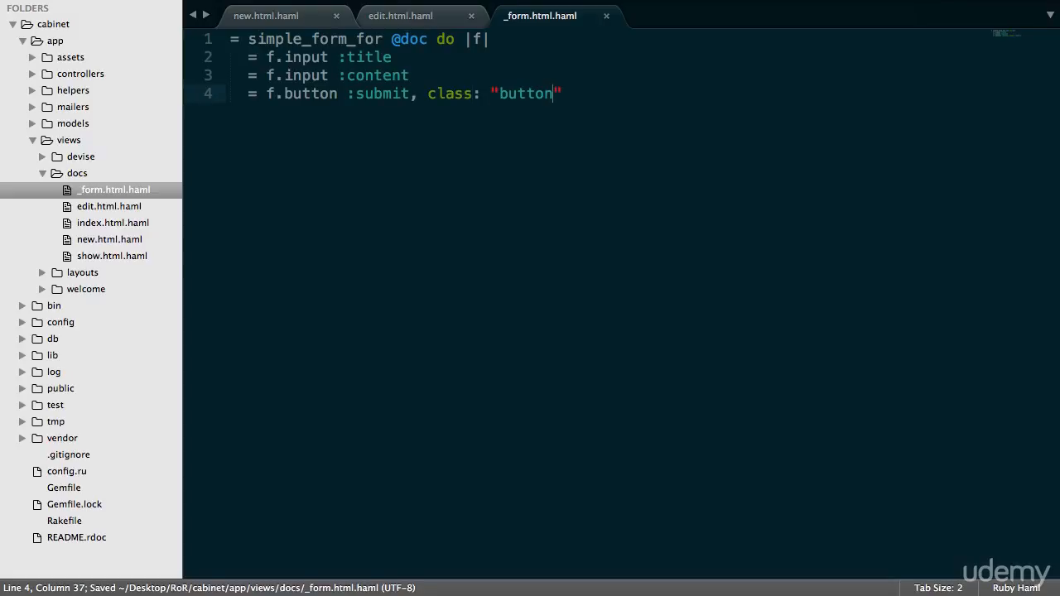
Reload the Fix Doc edit page to show the styled Update Doc button, then go back
{"action": "left_click", "coordinate": [63, 49]}
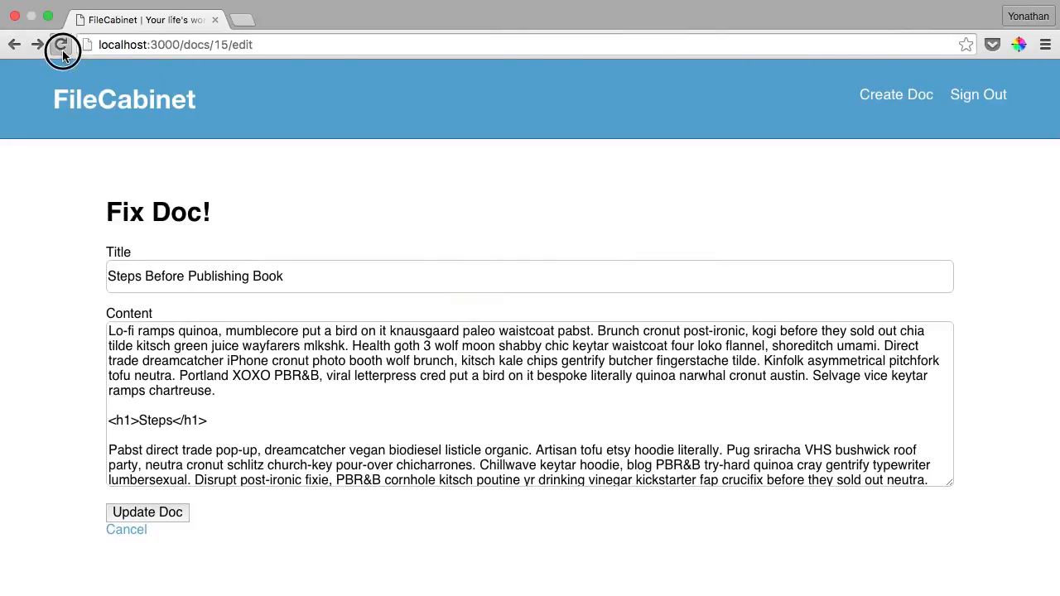
{"action": "left_click", "coordinate": [63, 44]}
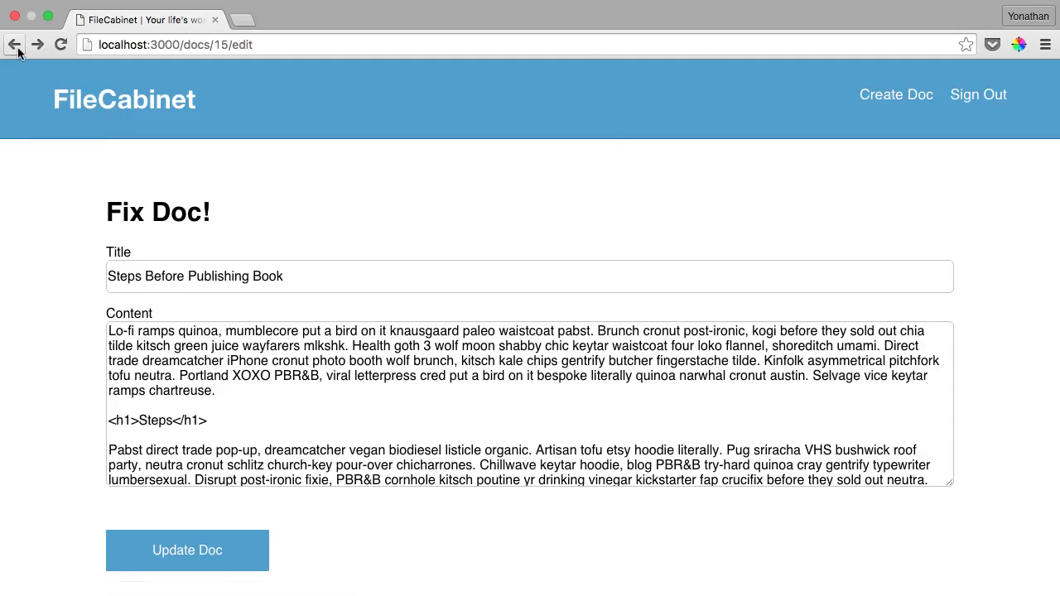
{"action": "left_click", "coordinate": [185, 550]}
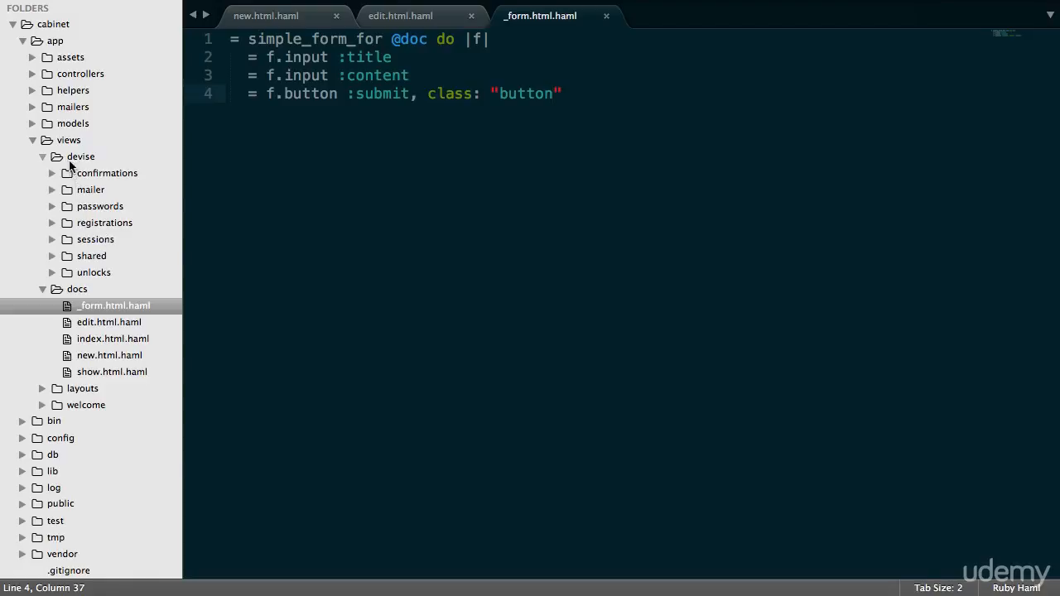
{"action": "mouse_move", "coordinate": [99, 247]}
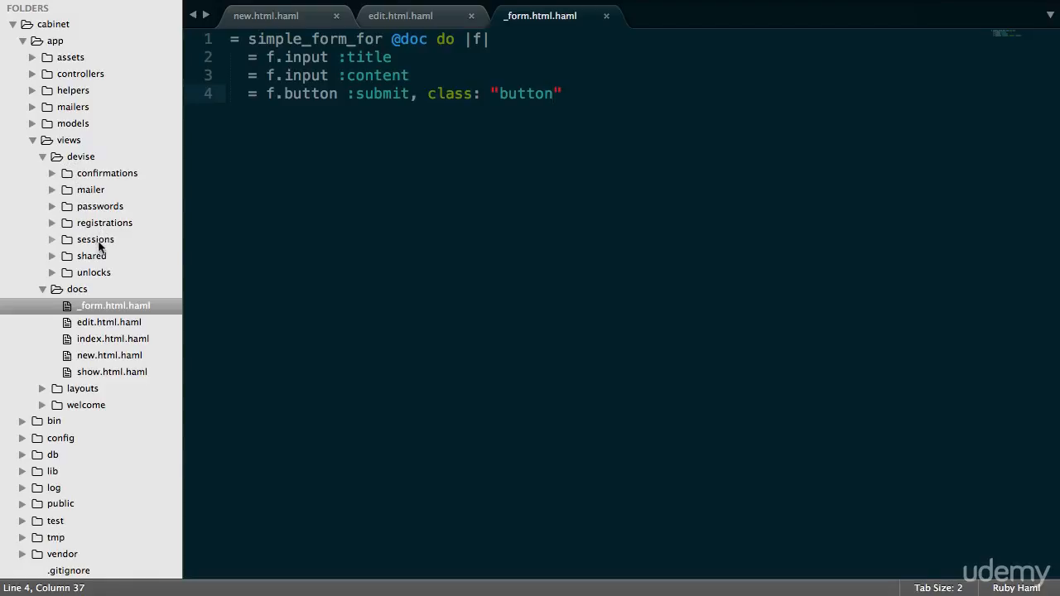
In registrations/new.html.erb, wrap the sign-up form in a div.wrapper_with_padding with its closing </div>
{"action": "left_click", "coordinate": [96, 238]}
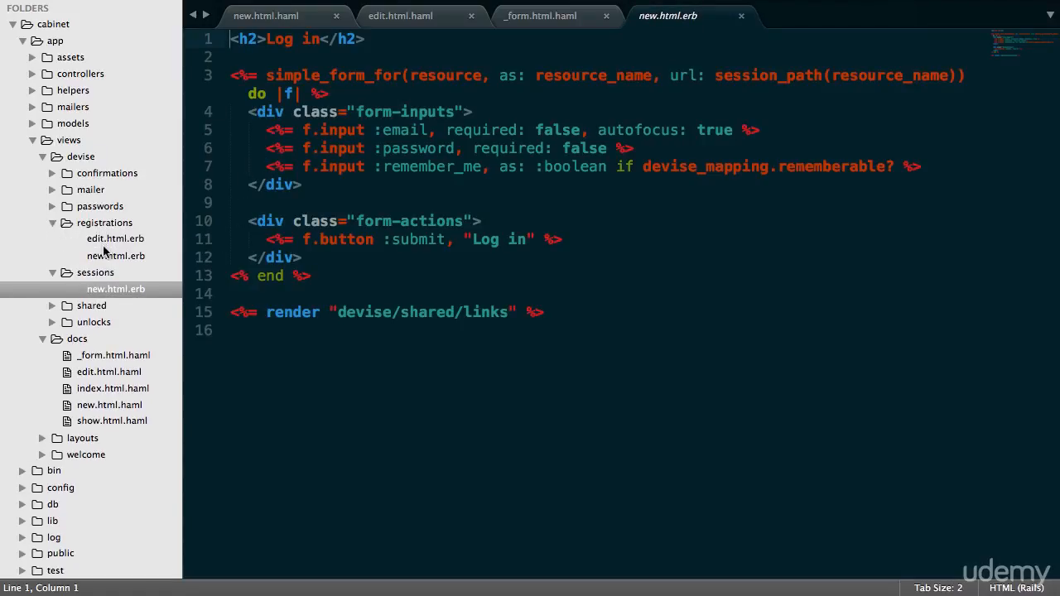
{"action": "left_click", "coordinate": [116, 255]}
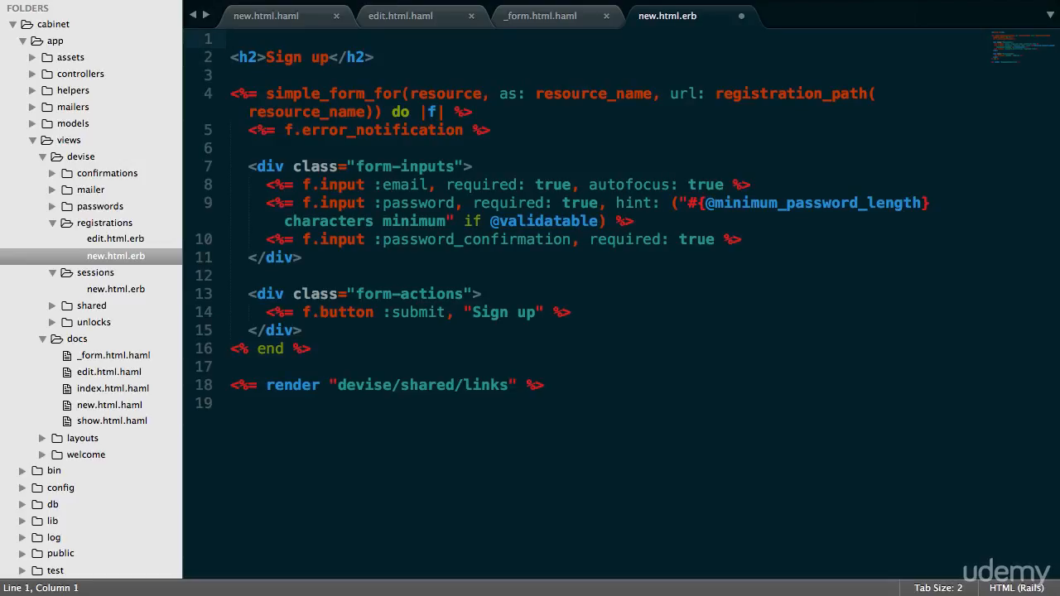
{"action": "type", "text": "div.w"}
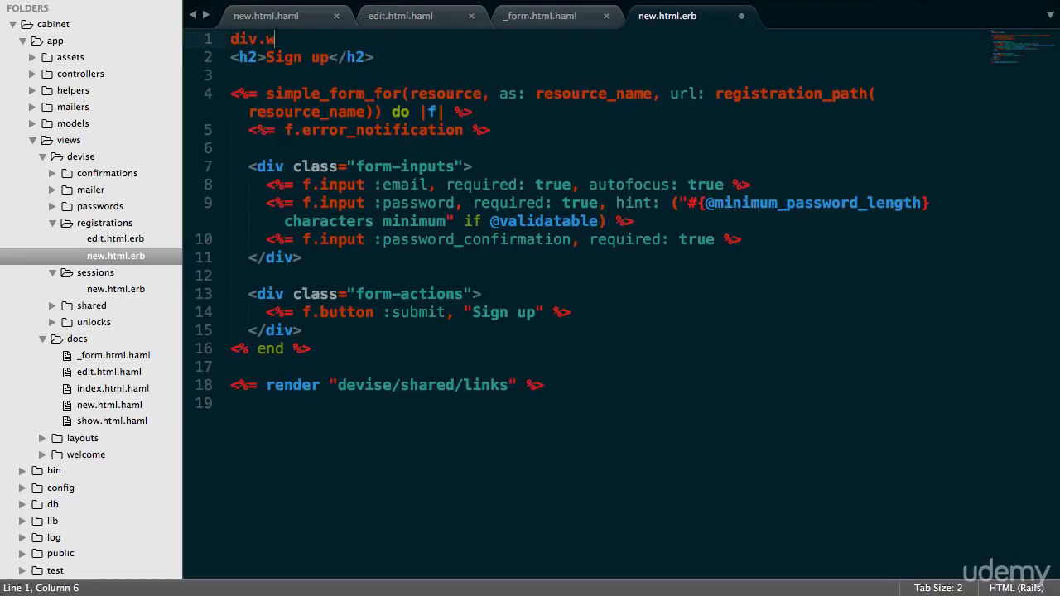
{"action": "type", "text": "rapper_with_padding\">"}
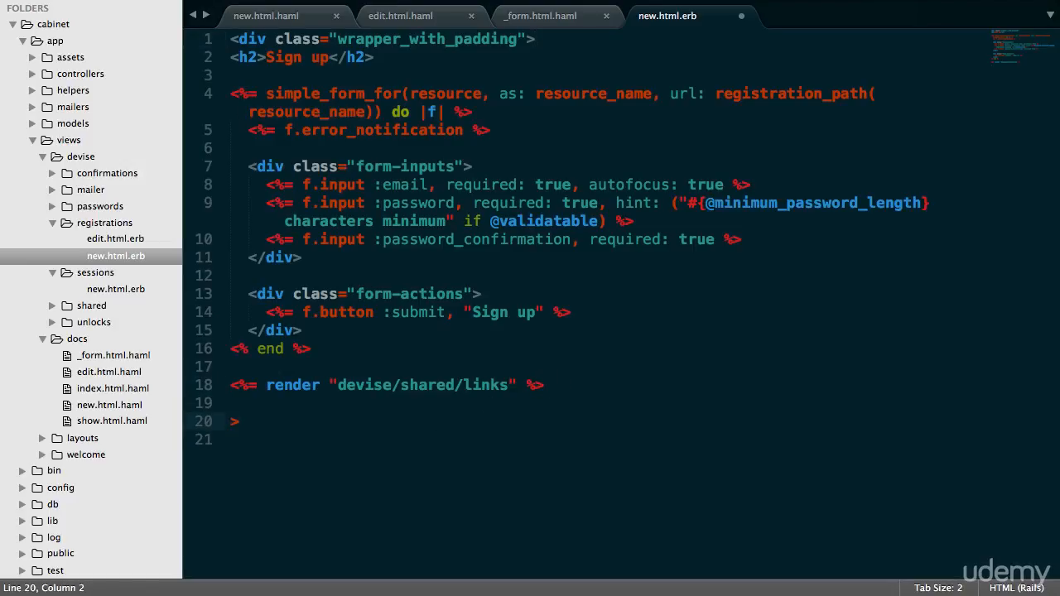
{"action": "type", "text": "</div"}
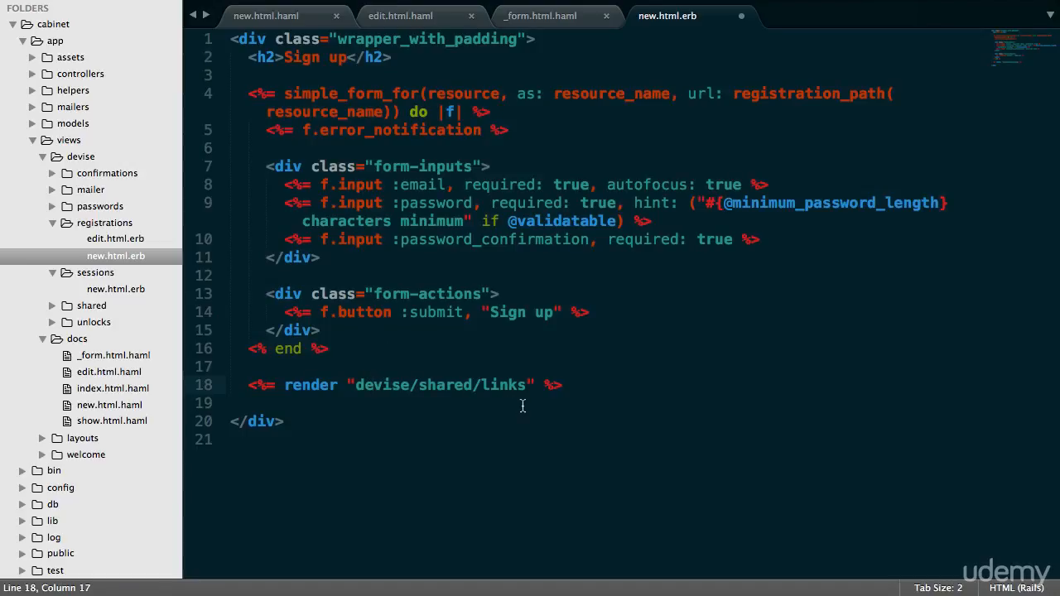
{"action": "mouse_move", "coordinate": [560, 312]}
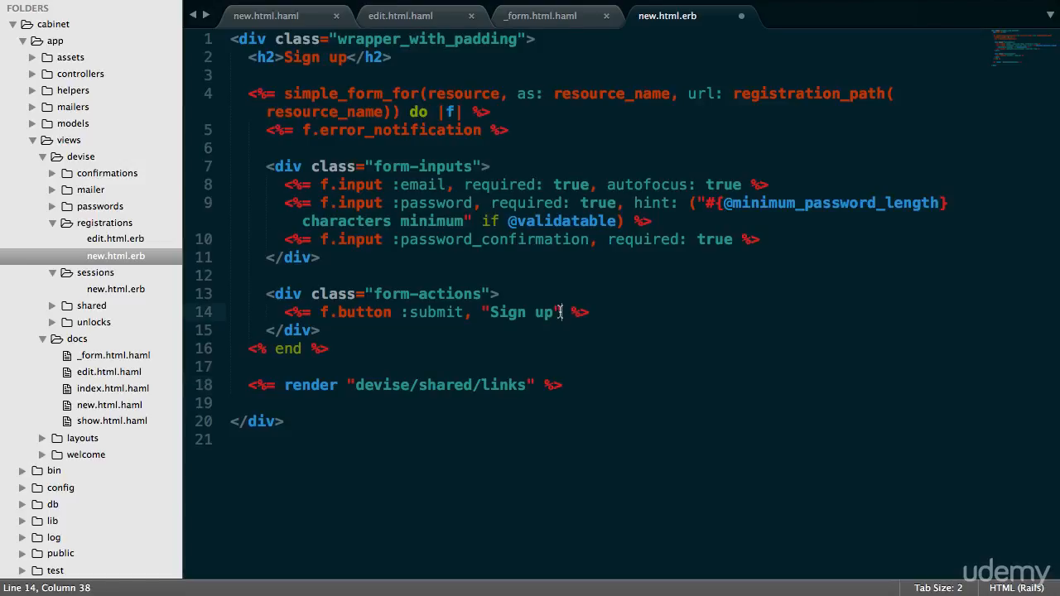
Give the Sign up f.button class: "button" and move on to sessions/new.html.erb
{"action": "type", "text": ", class: \"button"}
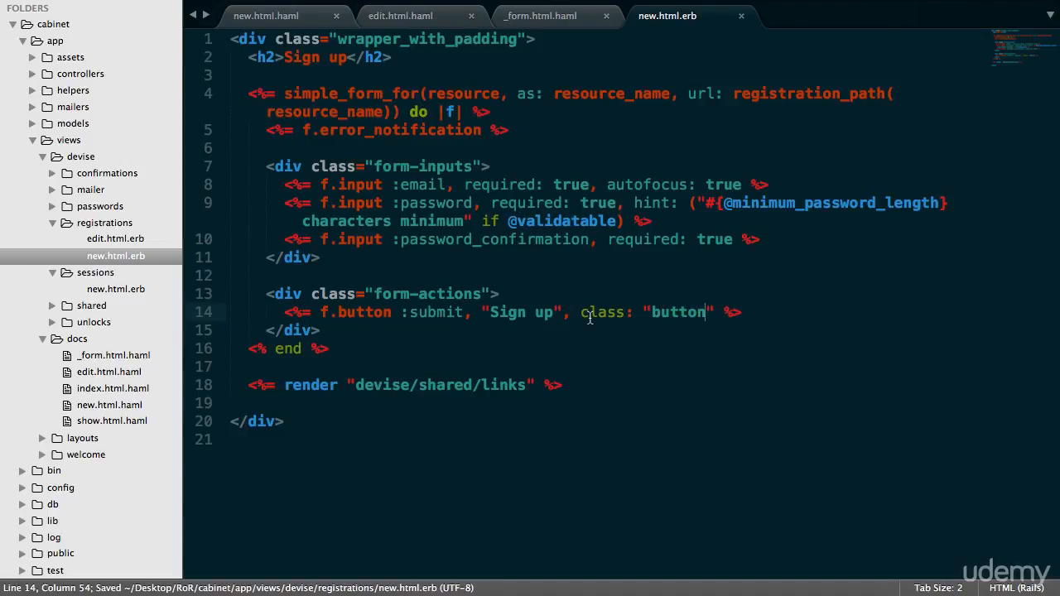
{"action": "left_click", "coordinate": [116, 288]}
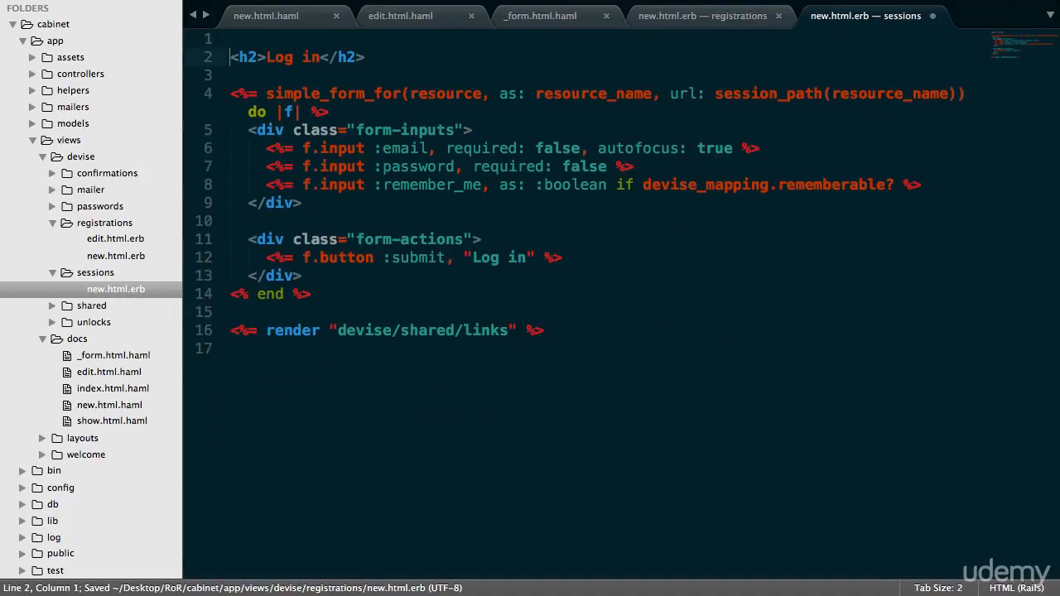
Wrap the log-in form in sessions/new.html.erb in div.wrapper_with_padding with a closing </div>
{"action": "type", "text": "div.wrapper"}
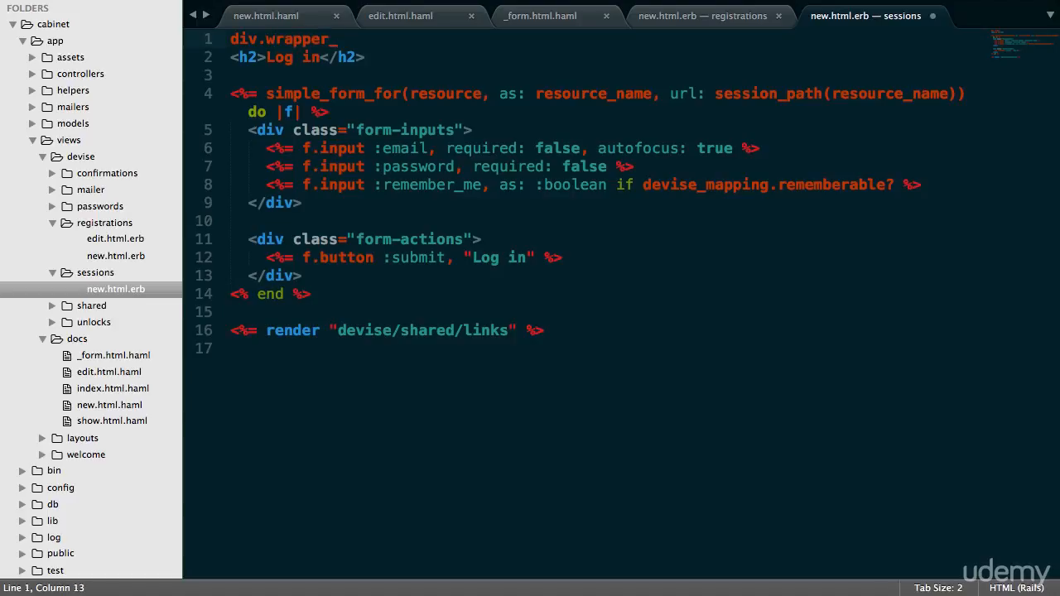
{"action": "type", "text": "_with_padding\">"}
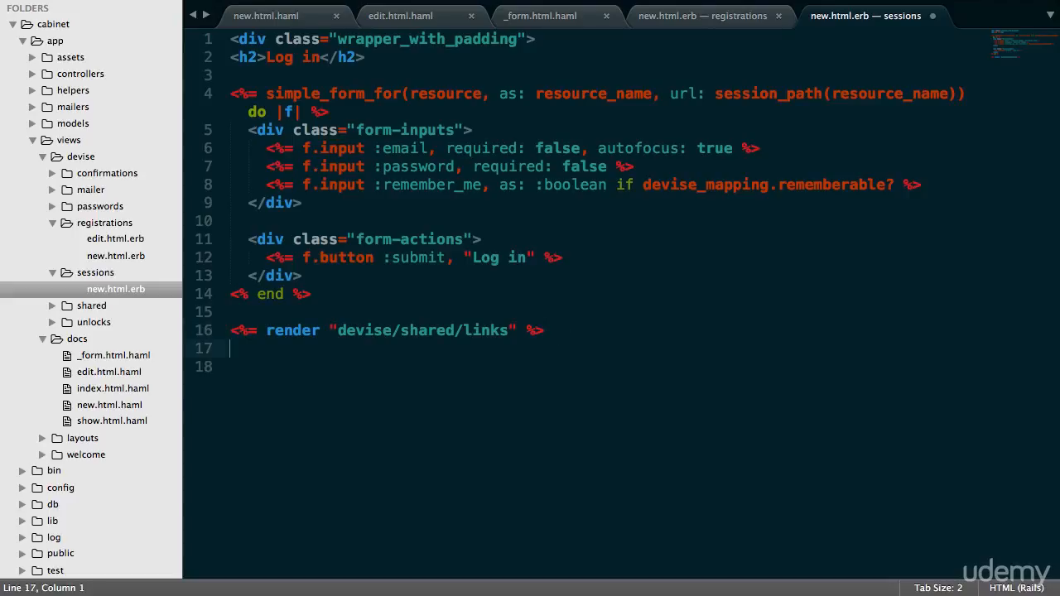
{"action": "type", "text": "</div>"}
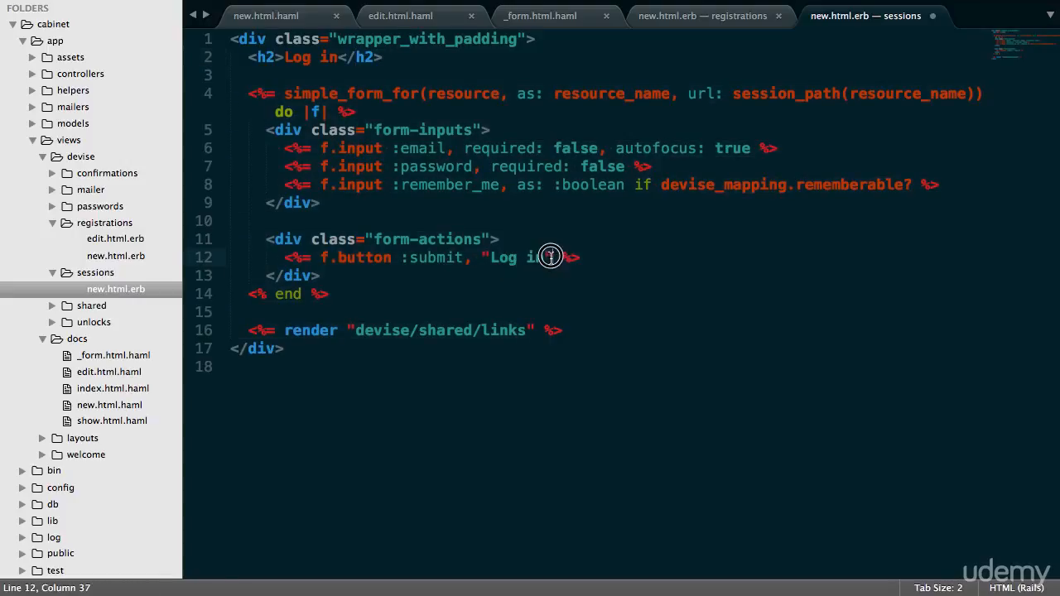
Give the Log in f.button class: "button" and save the view
{"action": "type", "text": ", class:"}
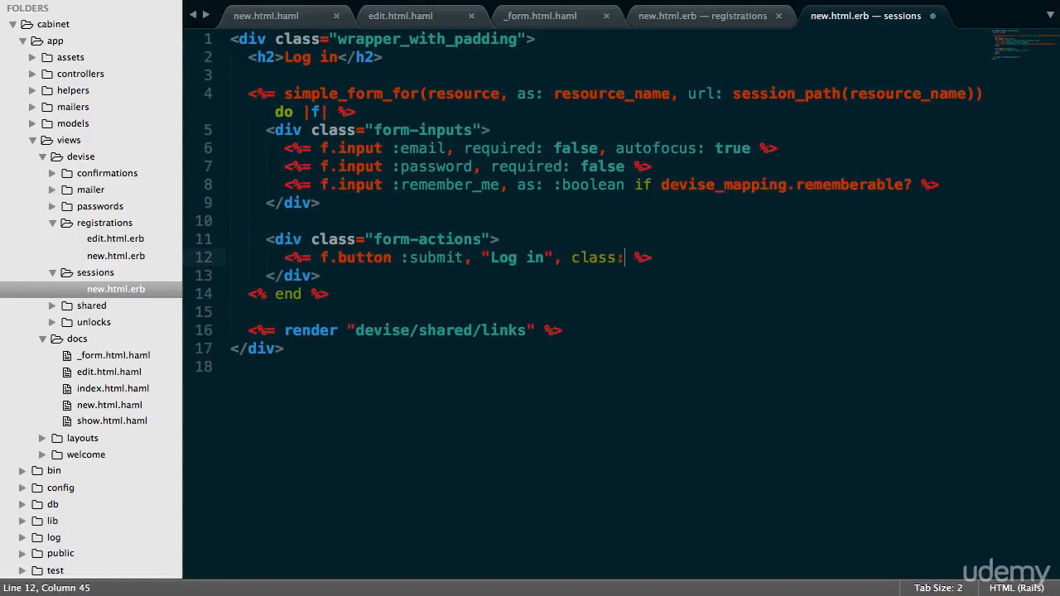
{"action": "type", "text": "\"button\""}
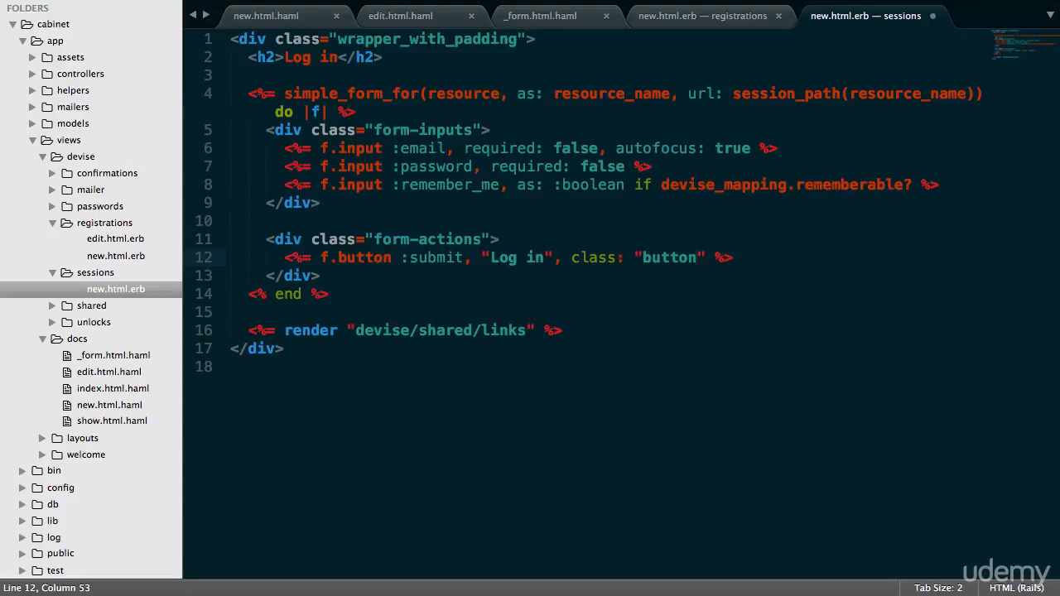
{"action": "key", "text": "cmd+tab"}
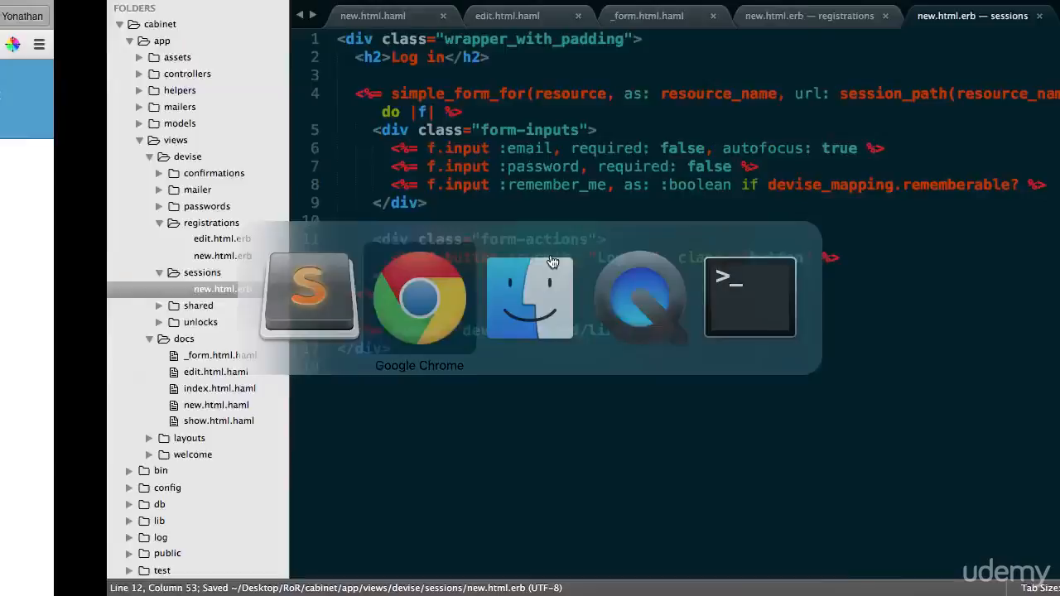
Bring Chrome forward and start a new incognito window
{"action": "left_click", "coordinate": [419, 298]}
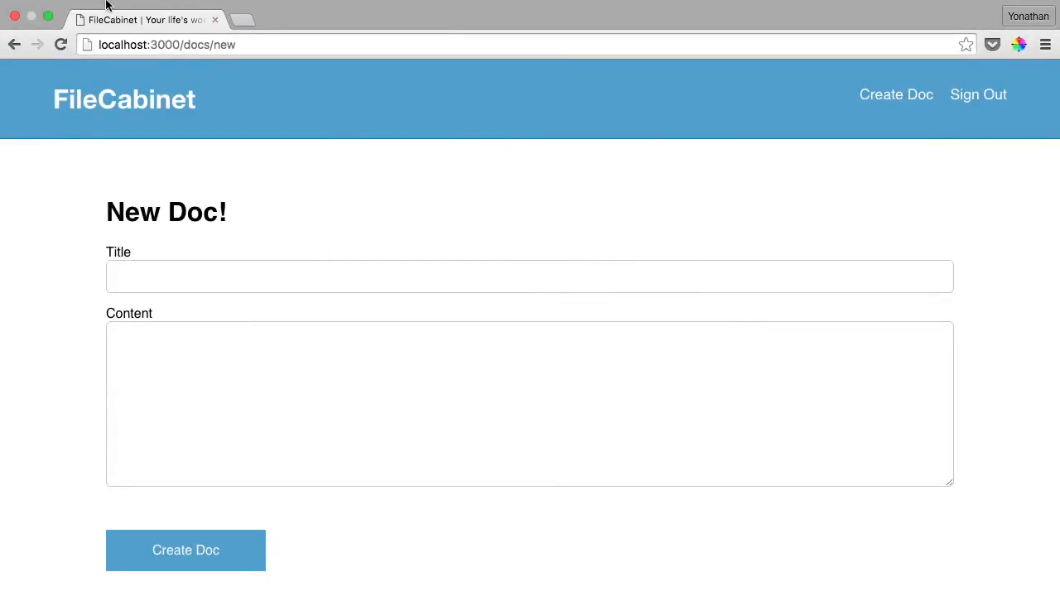
{"action": "left_click", "coordinate": [114, 10]}
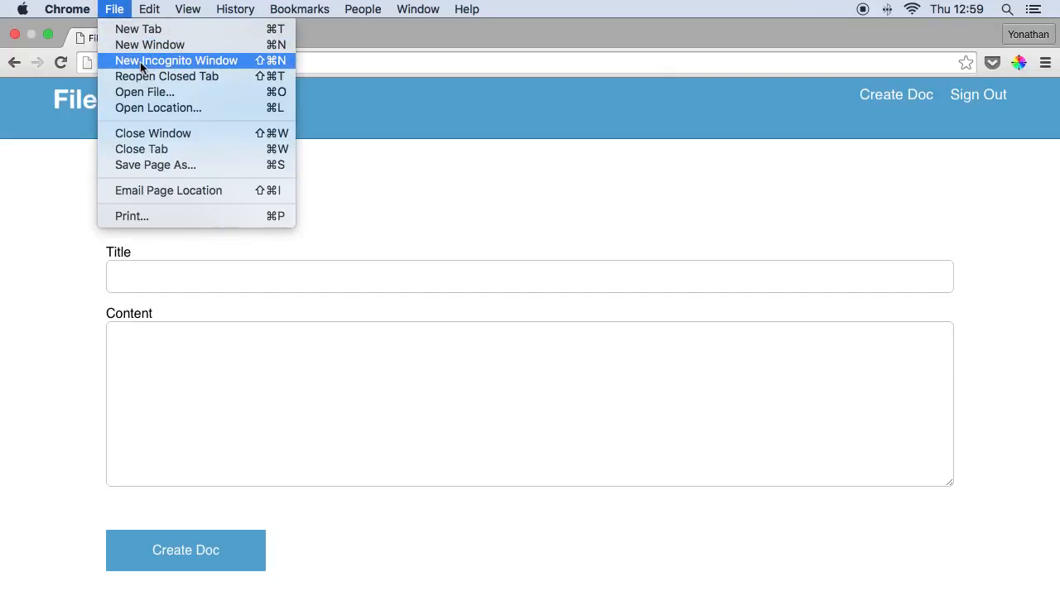
{"action": "left_click", "coordinate": [175, 60]}
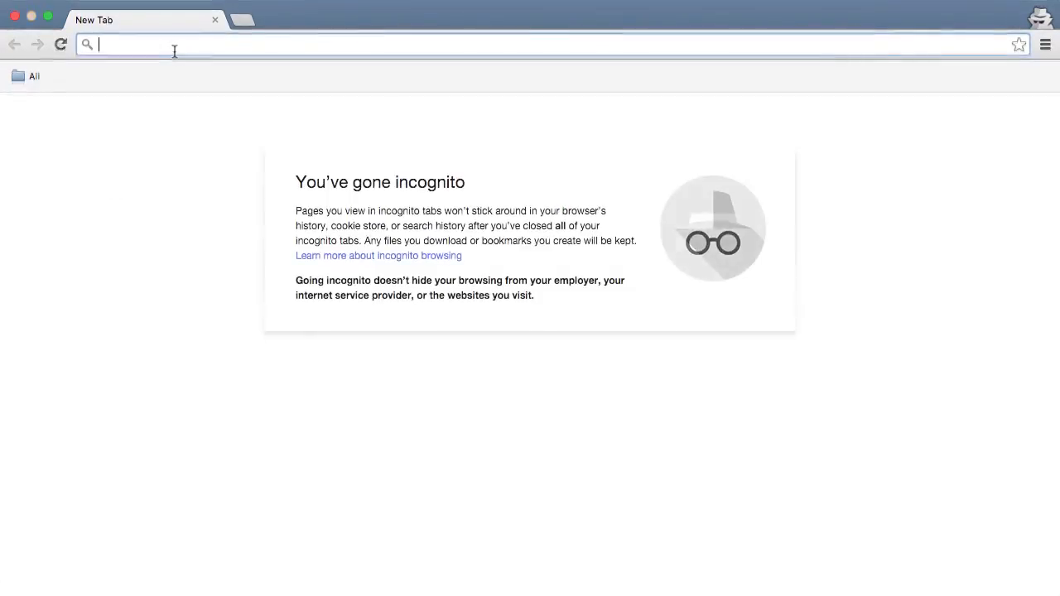
Load localhost:3000/users/sign_up, then follow the Log in link to check padding and buttons
{"action": "type", "text": "localhost:3000/user"}
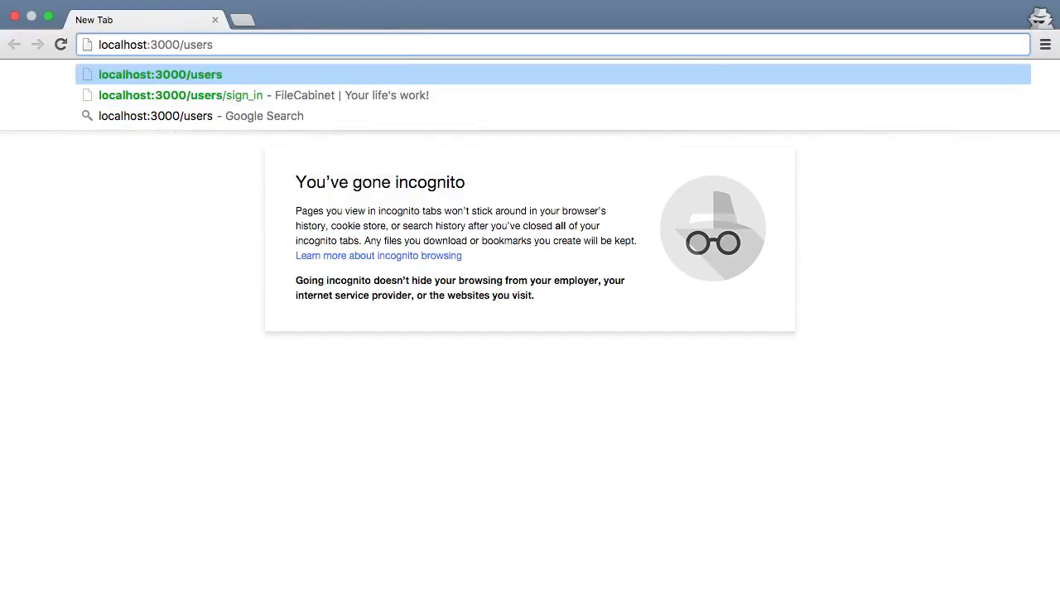
{"action": "type", "text": "sign_up"}
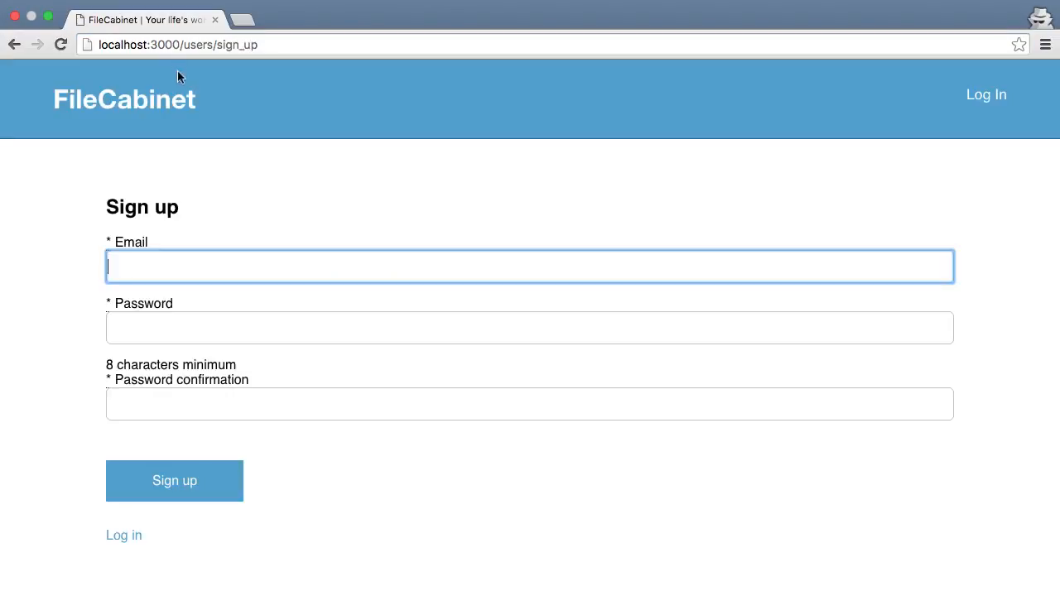
{"action": "mouse_move", "coordinate": [295, 431]}
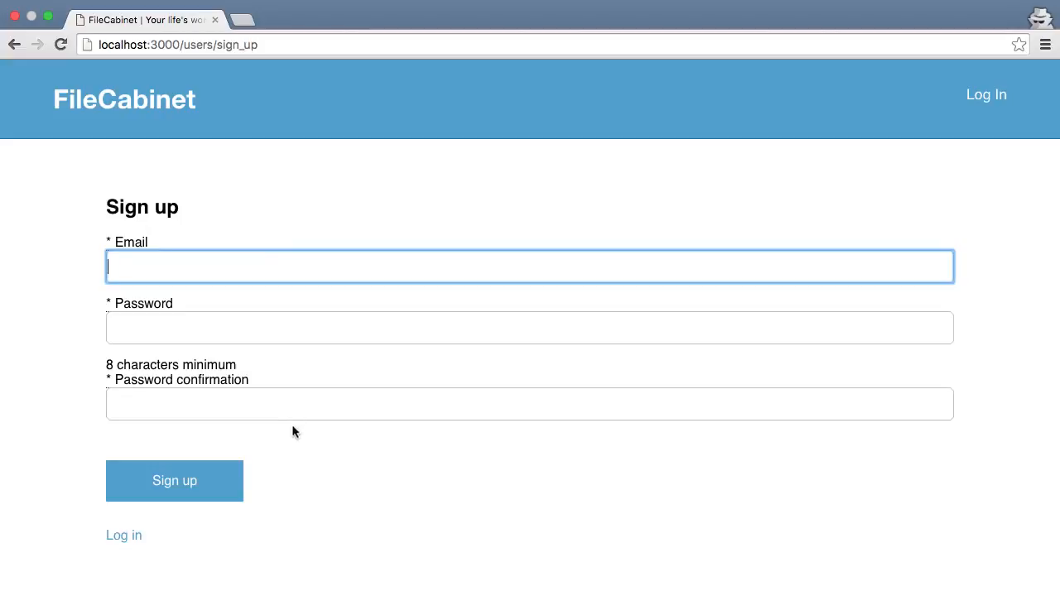
{"action": "left_click", "coordinate": [123, 536]}
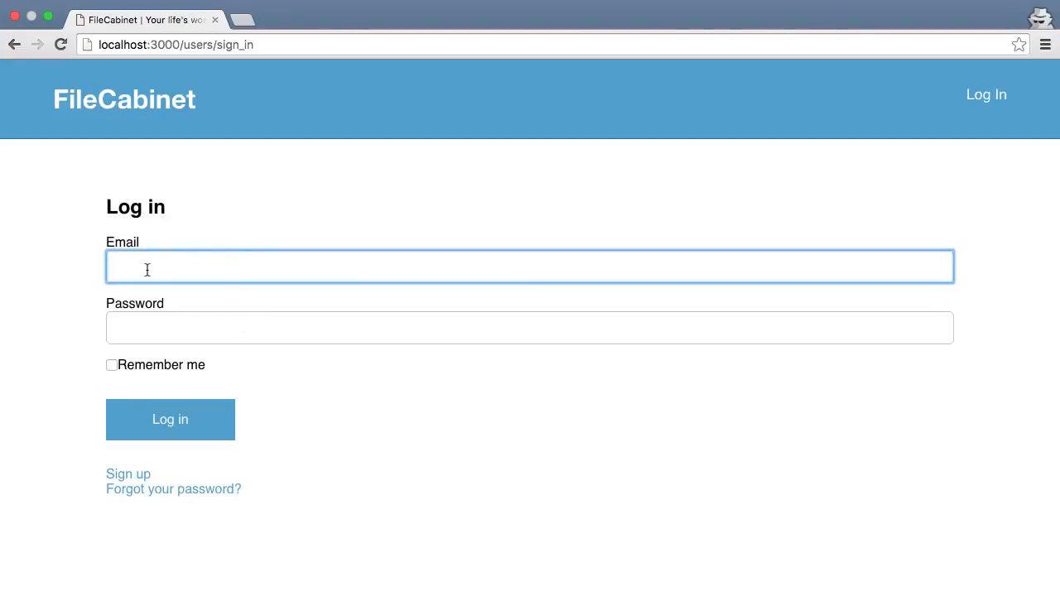
{"action": "mouse_move", "coordinate": [312, 278]}
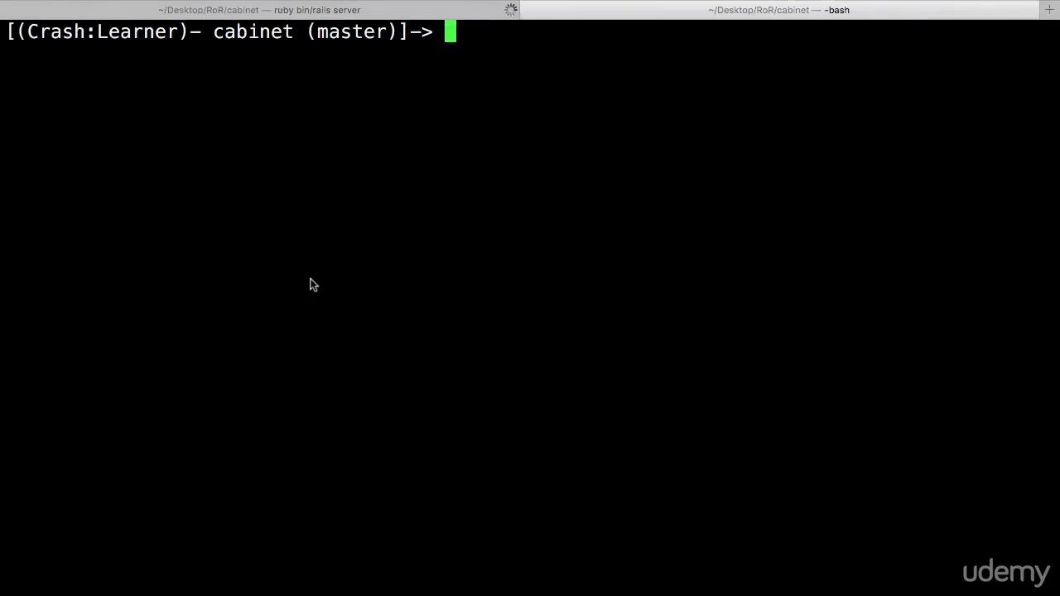
Run git status and compose git commit -m "Add Wrappers to Edit, New, Sign Up and Login"
{"action": "type", "text": "git status"}
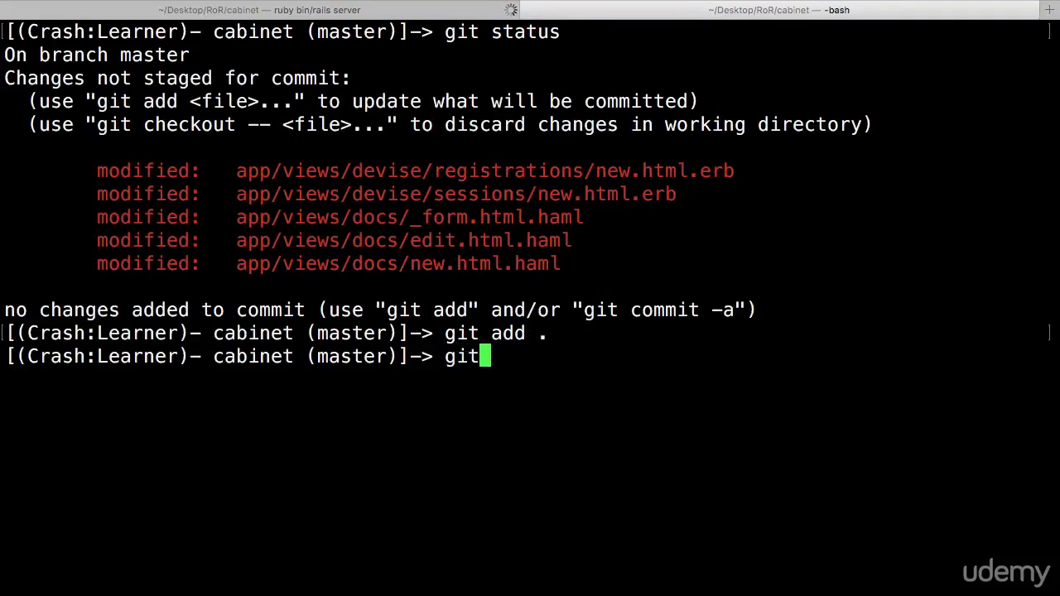
{"action": "type", "text": "commit -m"}
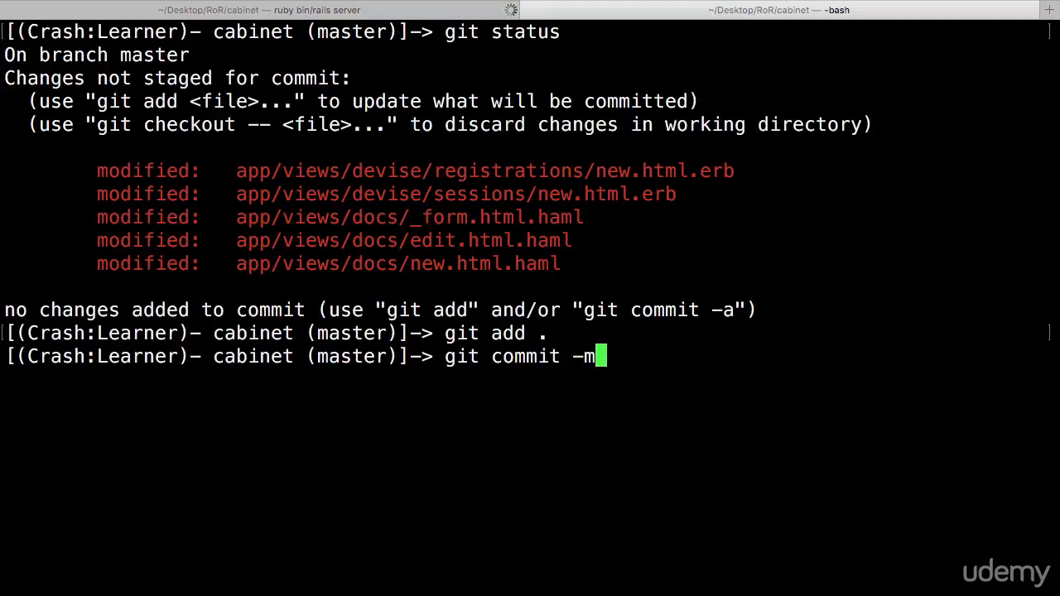
{"action": "type", "text": "\""}
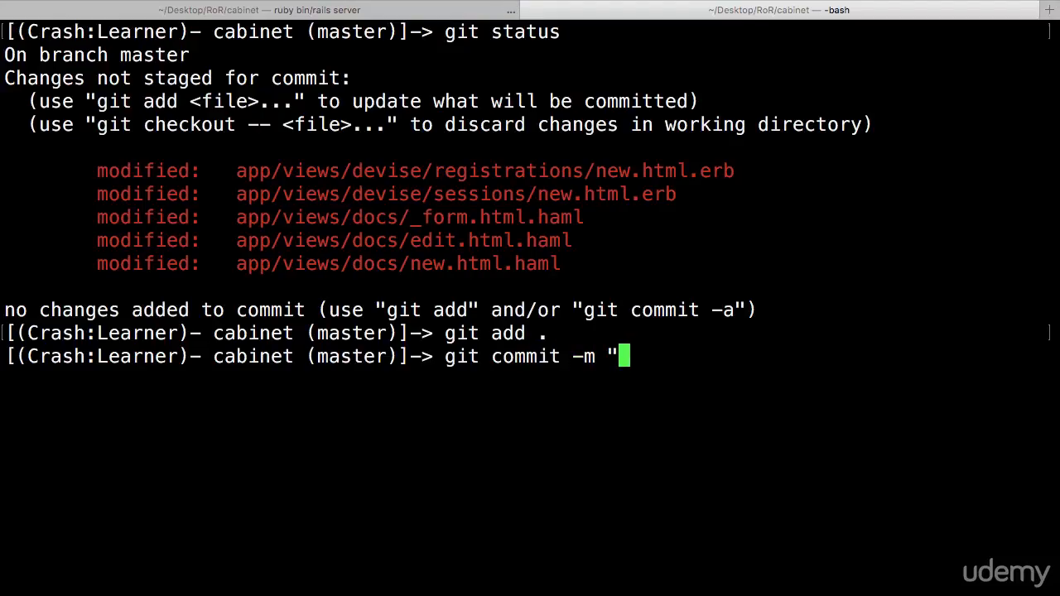
{"action": "type", "text": "Add Wrappers to Edit,"}
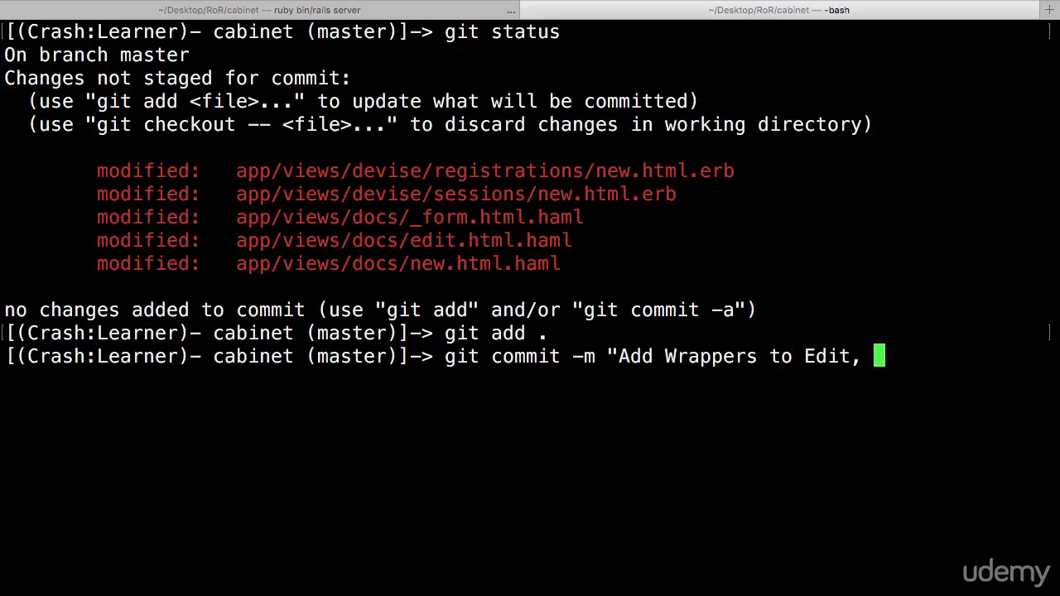
{"action": "type", "text": "New, Sign Up and Lo"}
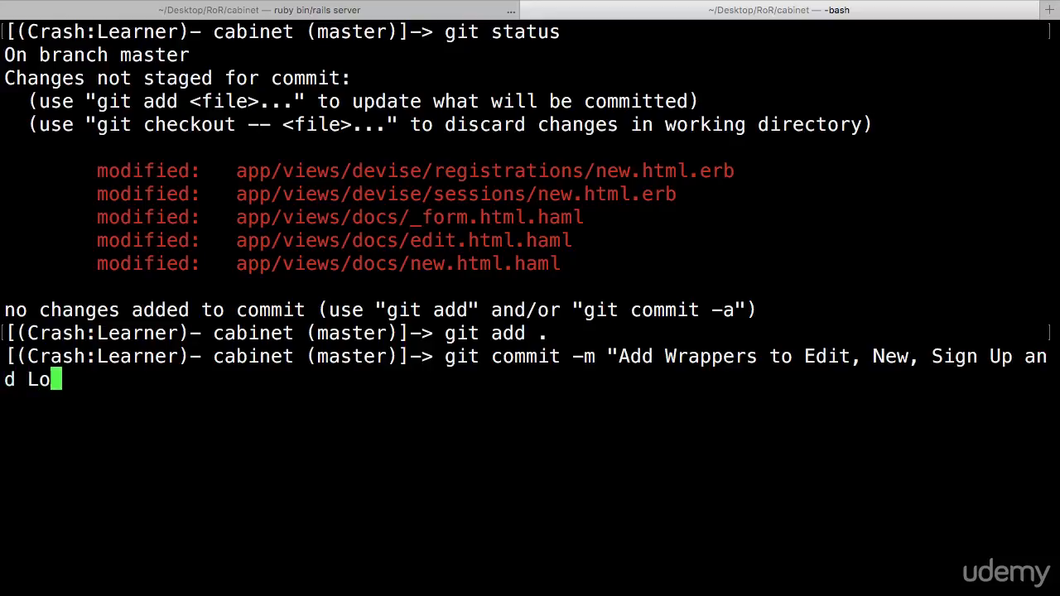
{"action": "type", "text": "gin"}
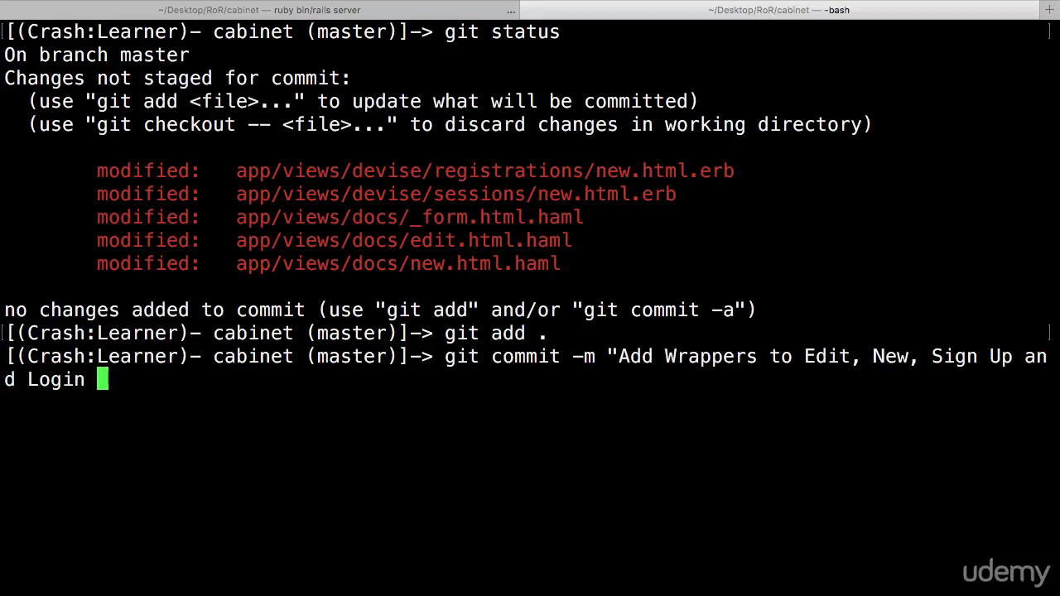